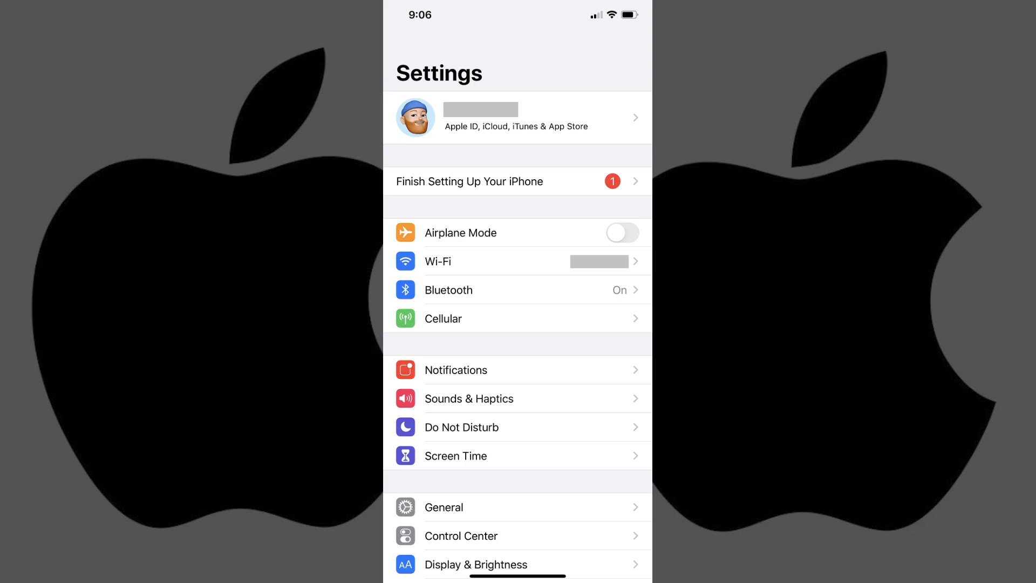
Open the Apple ID account page from the profile banner at the top of Settings.
left_click(517, 117)
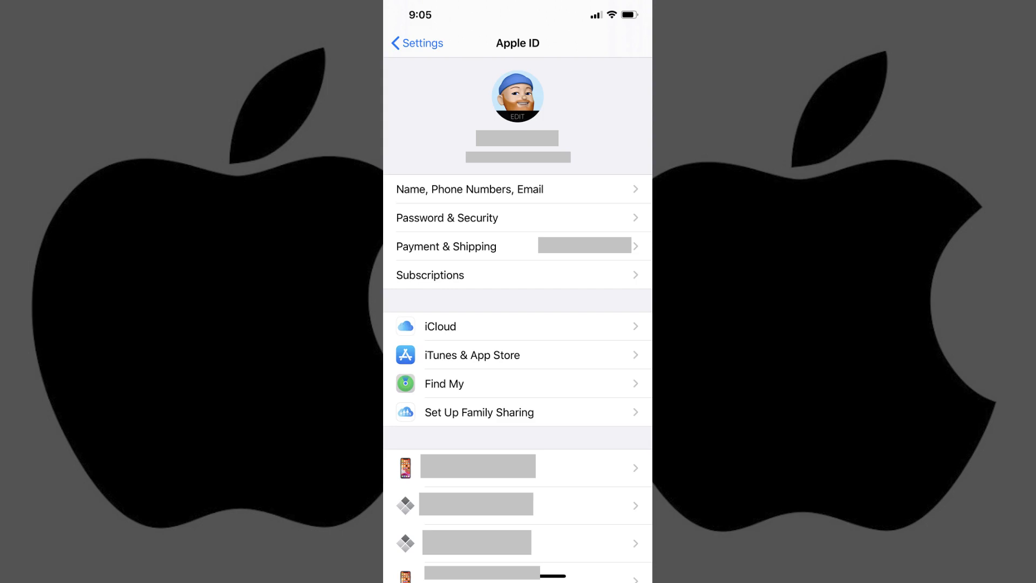
Open Password & Security and head into Apps Using Your Apple ID.
left_click(517, 217)
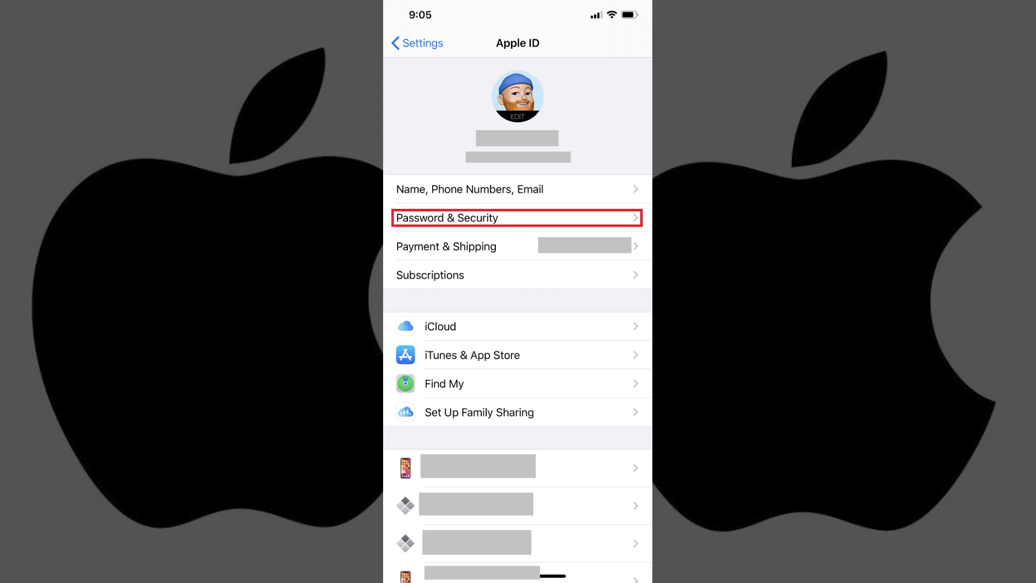
left_click(517, 217)
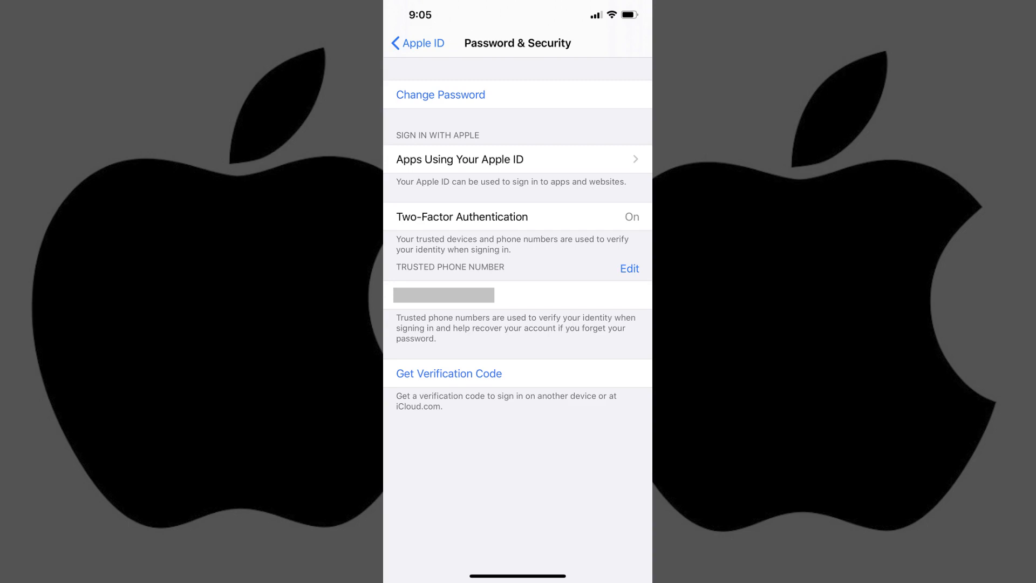
left_click(517, 160)
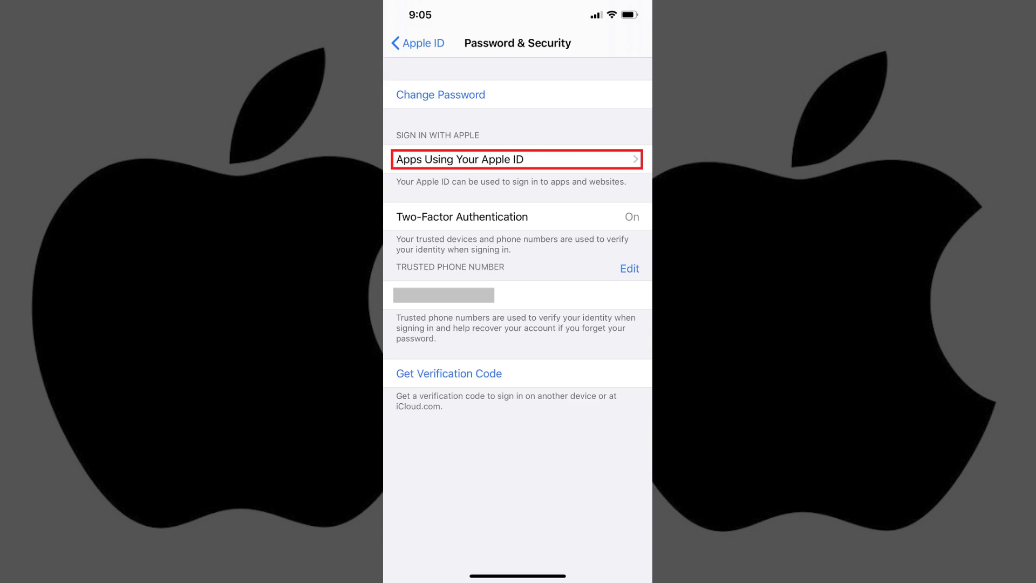
Show the Apps Using Apple ID list, where Pocket is the only signed-in app.
left_click(517, 160)
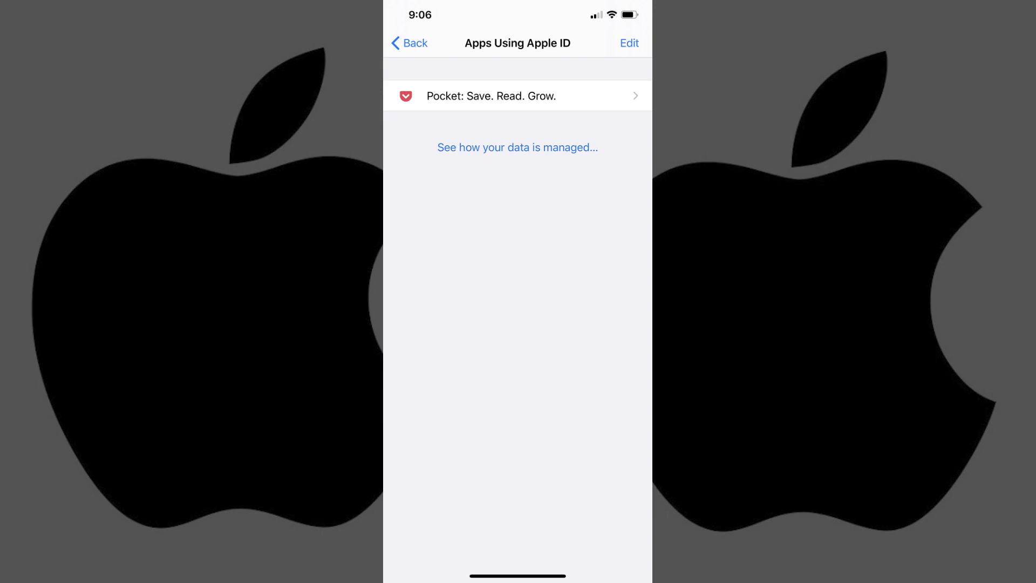
left_click(517, 96)
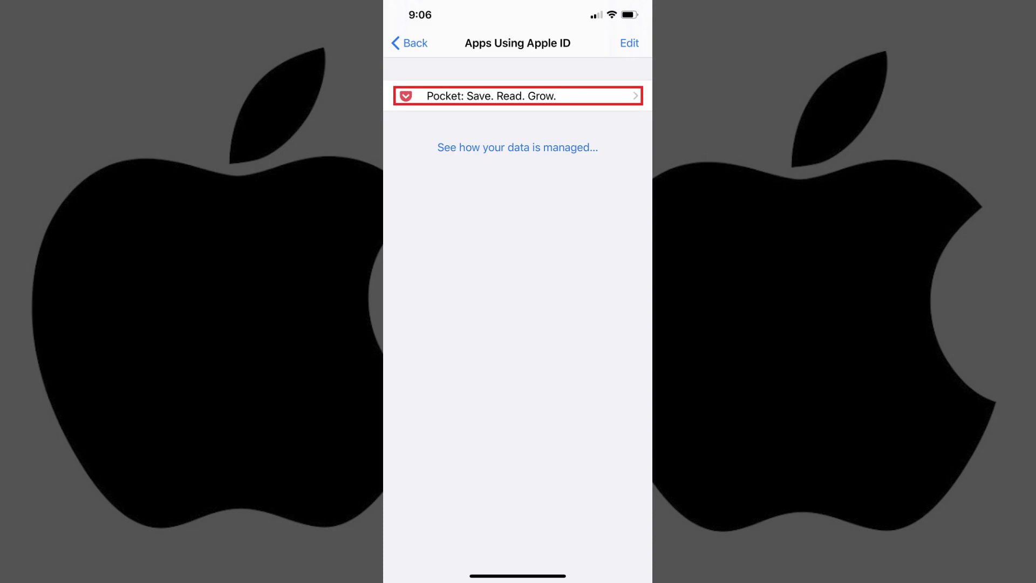
Open Pocket's Sign in with Apple details and choose Stop Using Apple ID.
left_click(517, 95)
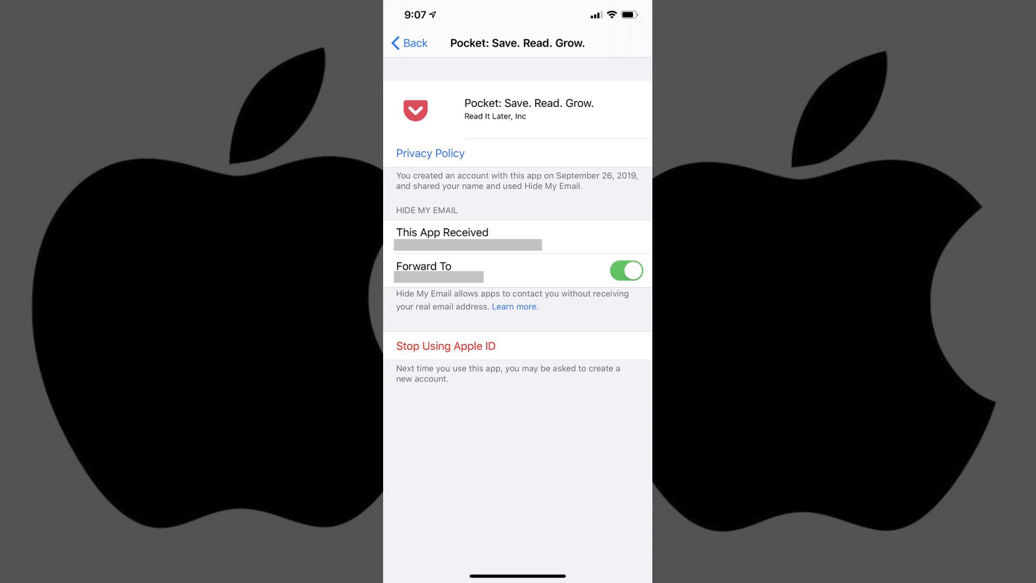
left_click(446, 345)
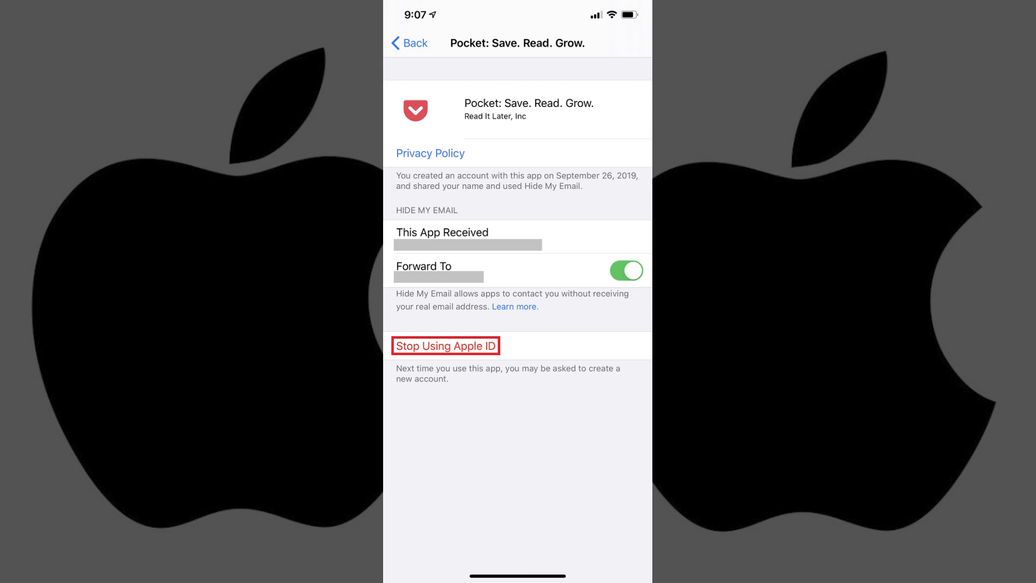
left_click(445, 346)
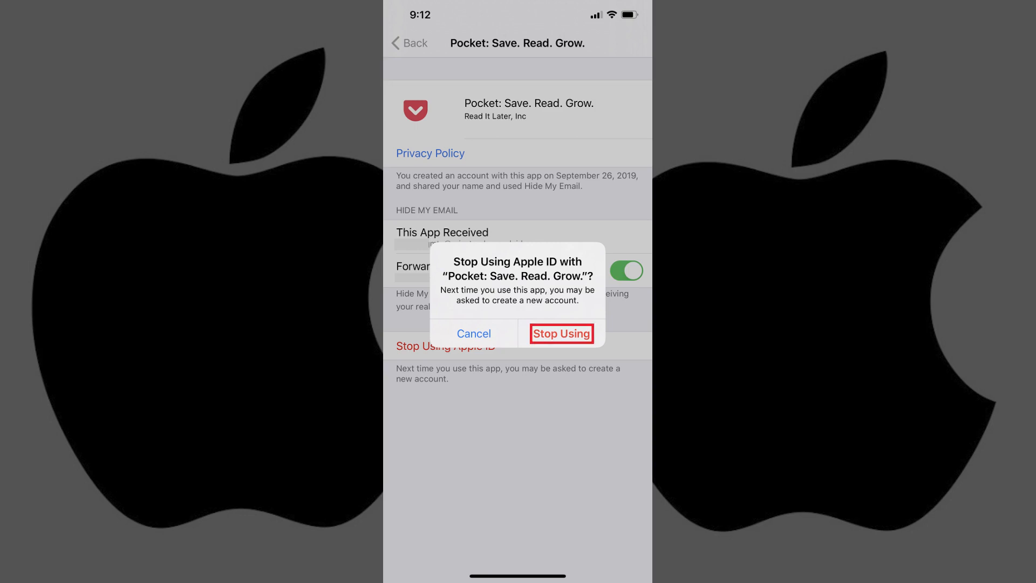
Confirm Stop Using so Pocket is removed and no Apple ID logins remain.
left_click(562, 333)
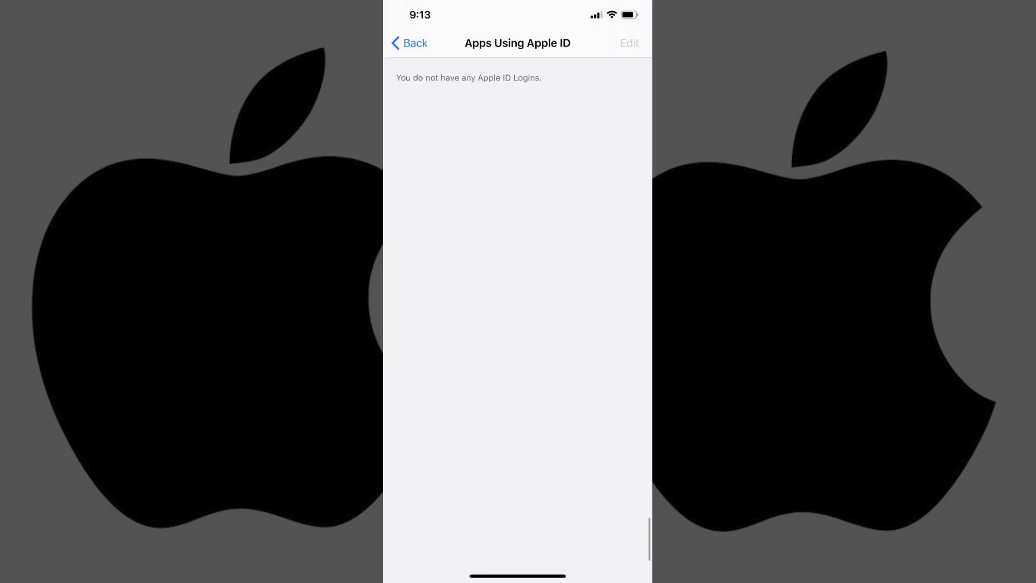